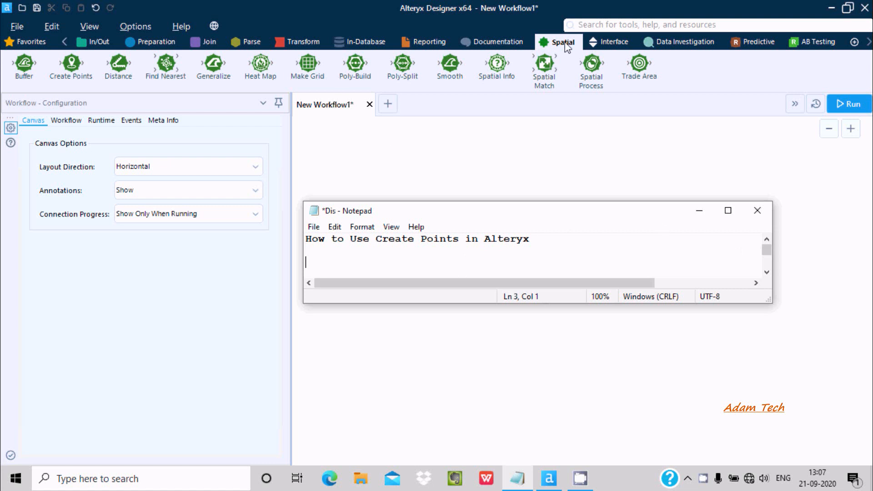
mouse_move(556, 94)
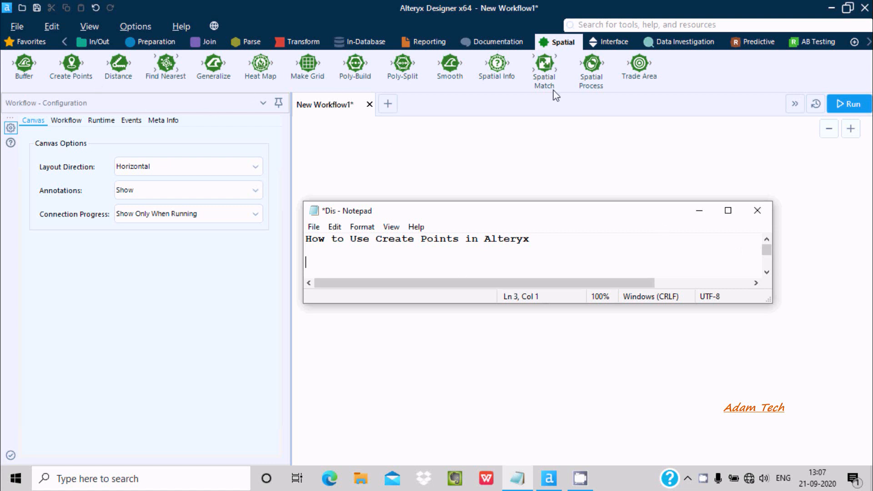
mouse_move(68, 98)
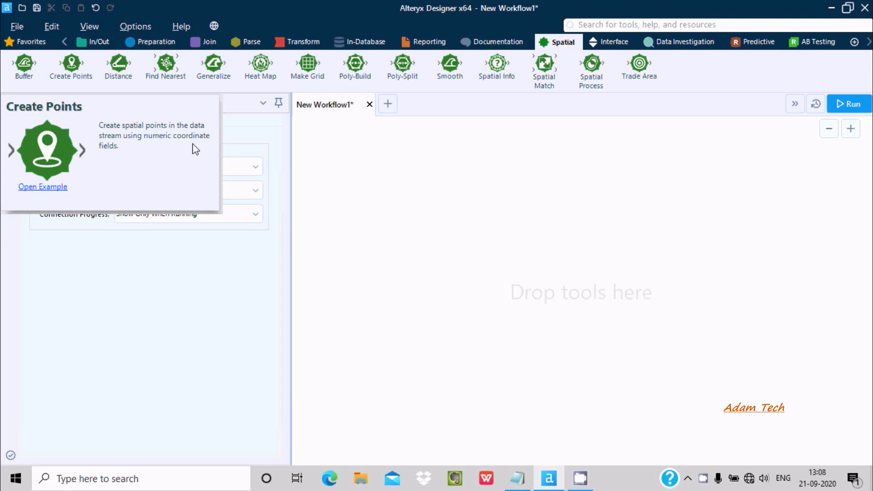
mouse_move(132, 155)
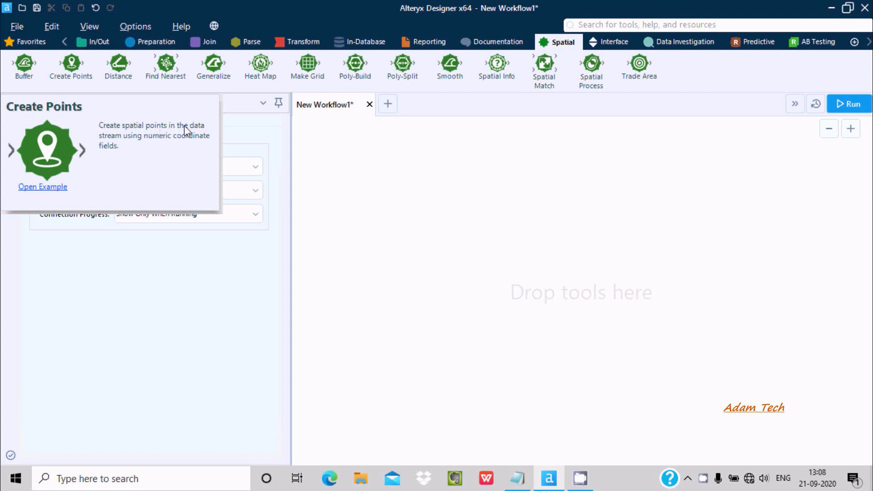
mouse_move(157, 146)
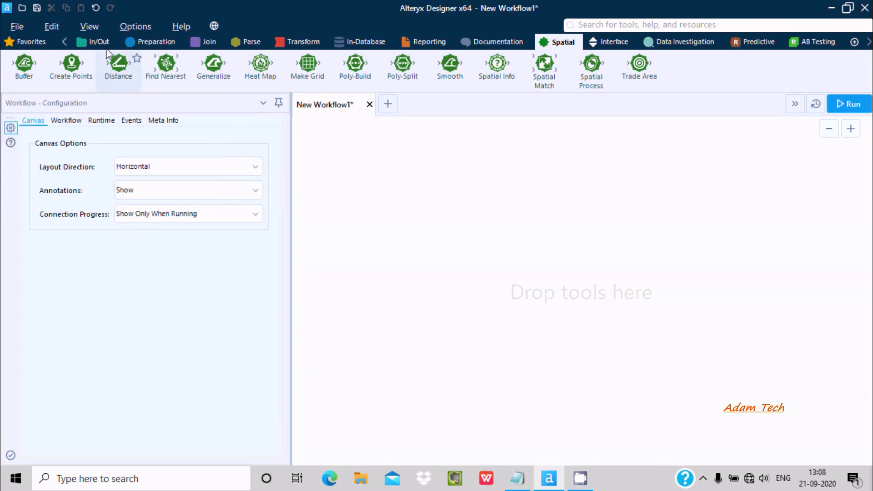
Add an Input Data tool and pick b.yxdb from the recent connections
click(99, 42)
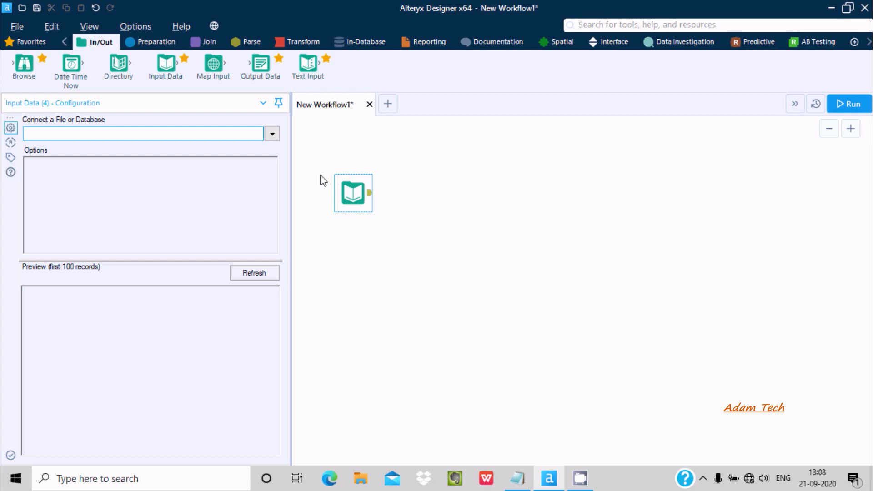
click(272, 134)
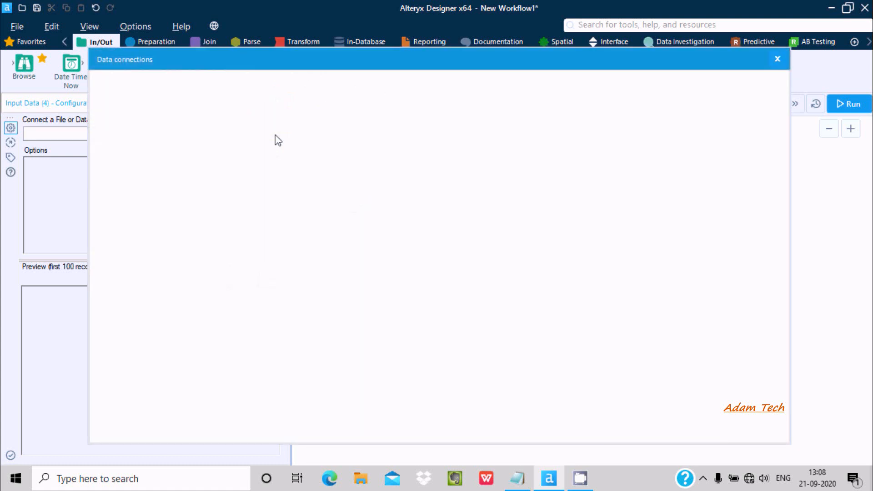
click(139, 93)
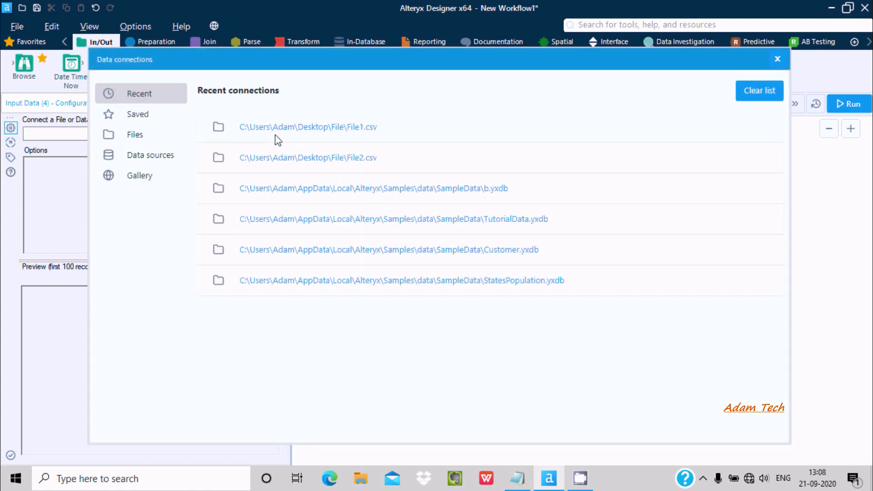
mouse_move(222, 284)
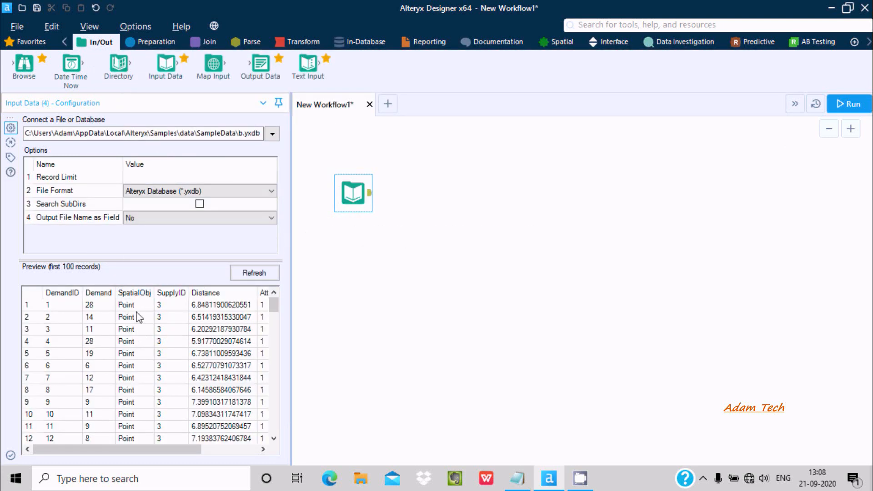
mouse_move(133, 325)
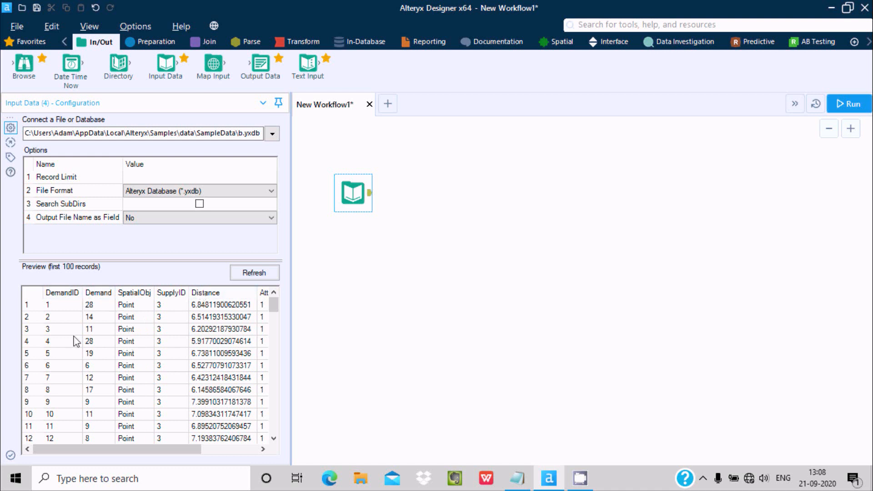
mouse_move(83, 308)
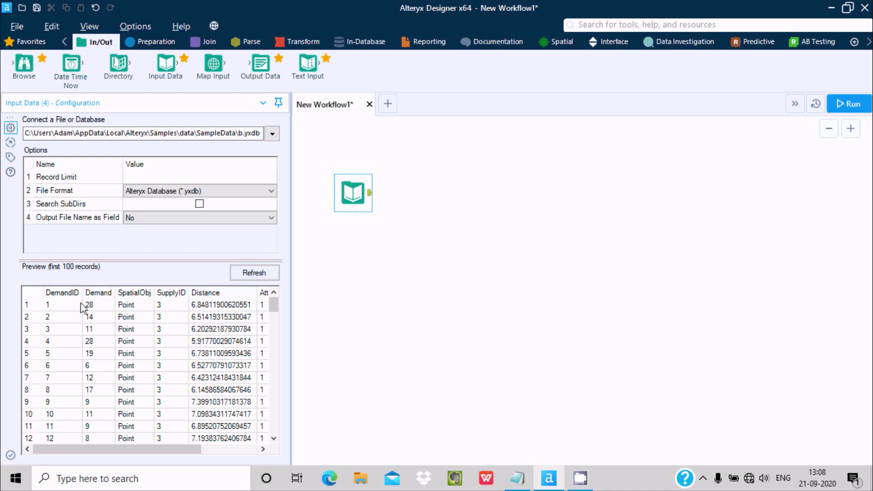
mouse_move(95, 305)
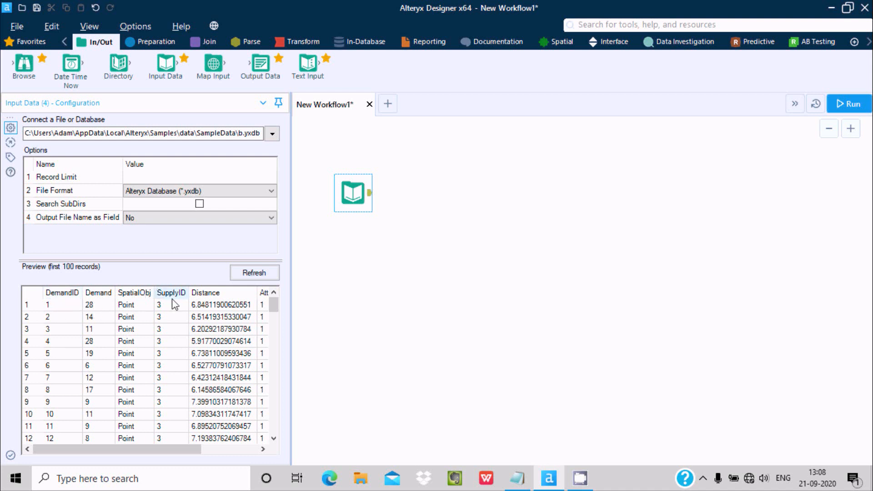
mouse_move(366, 211)
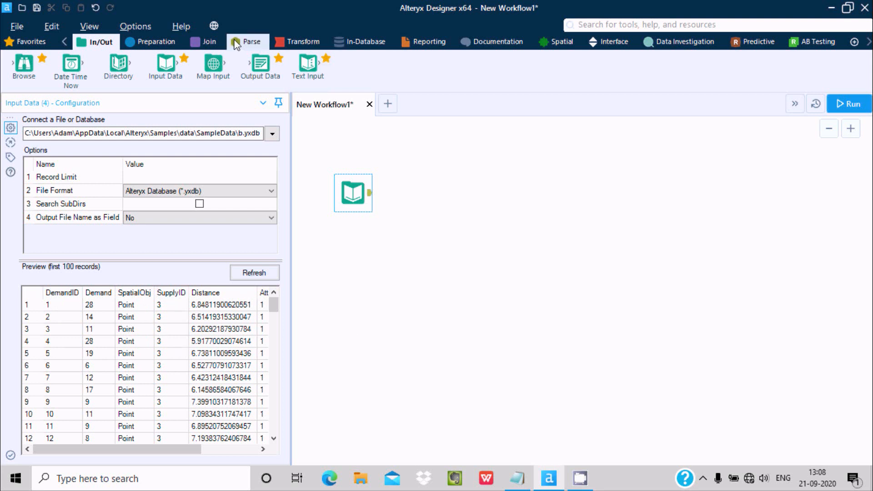
Add Create Points with DemandID as X and Demand as Y, then a Browse tool
click(563, 42)
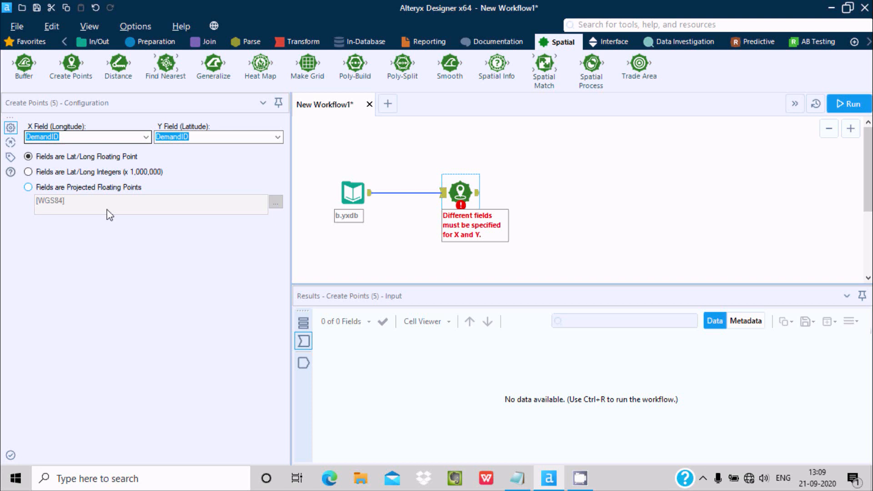
mouse_move(451, 185)
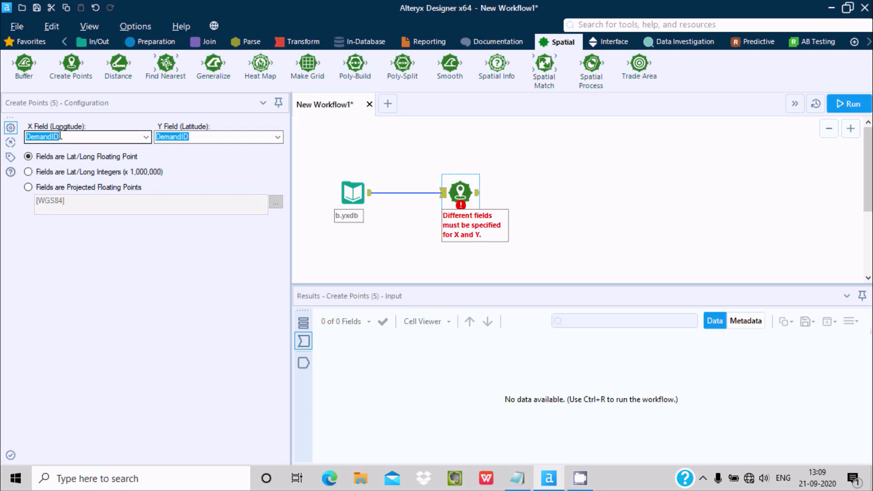
click(277, 136)
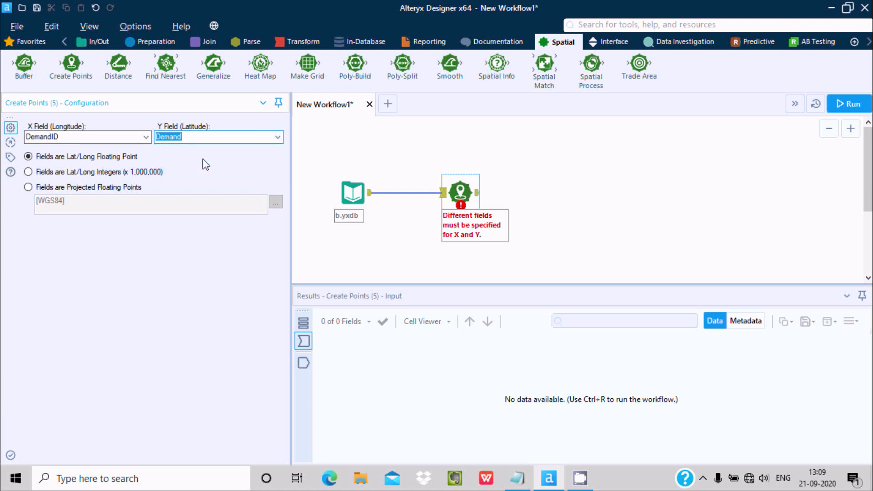
mouse_move(48, 56)
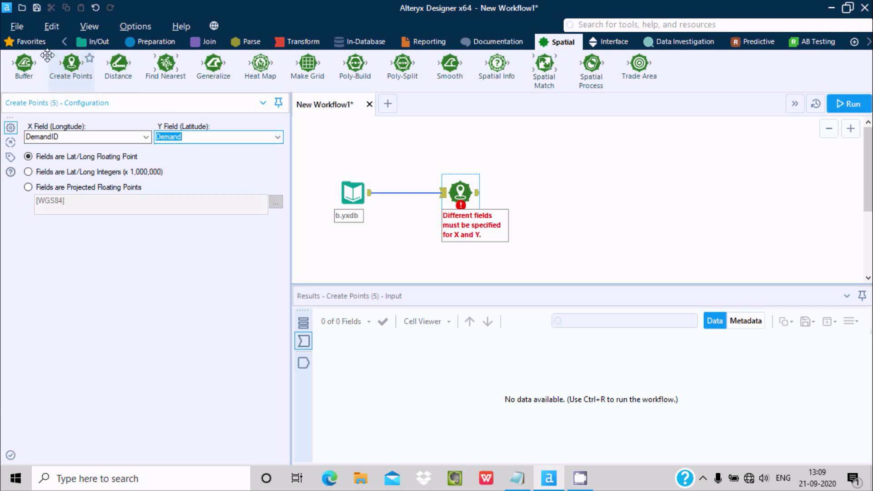
click(99, 41)
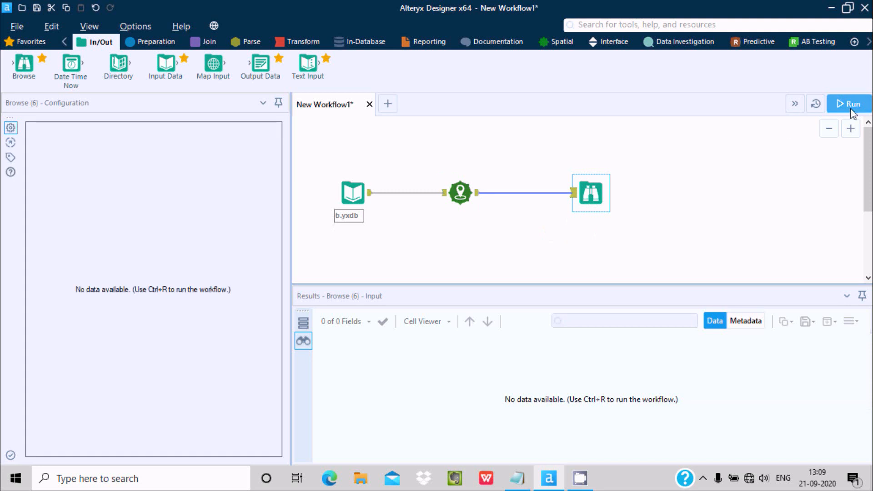
Run the workflow, which reports 15 field conversion errors
click(848, 104)
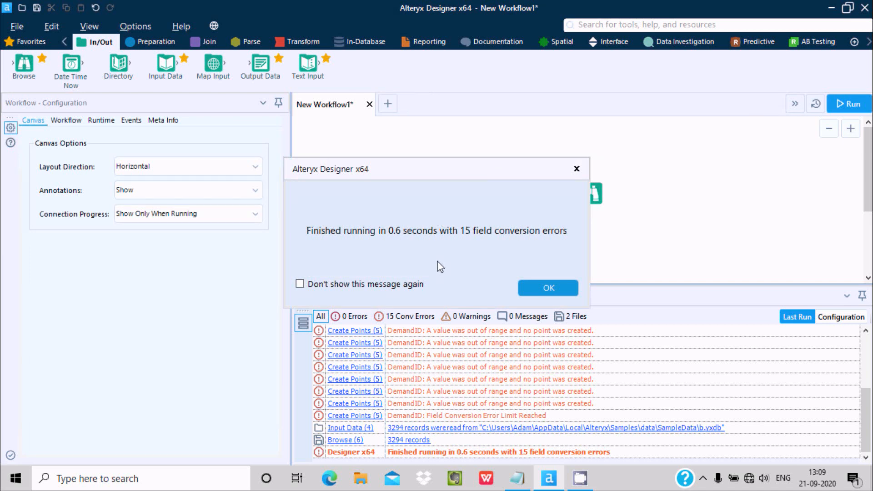
click(548, 288)
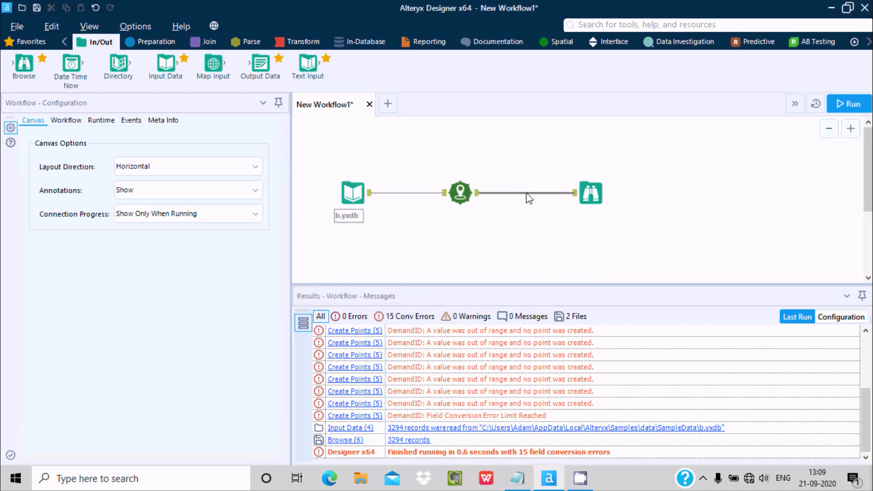
click(459, 193)
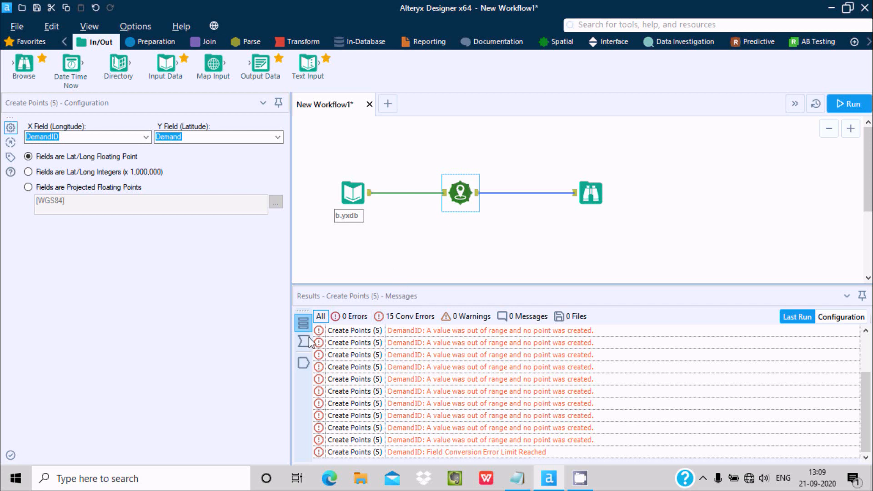
Compare Create Points' input records with its 3,294 output records containing Centroid
click(303, 342)
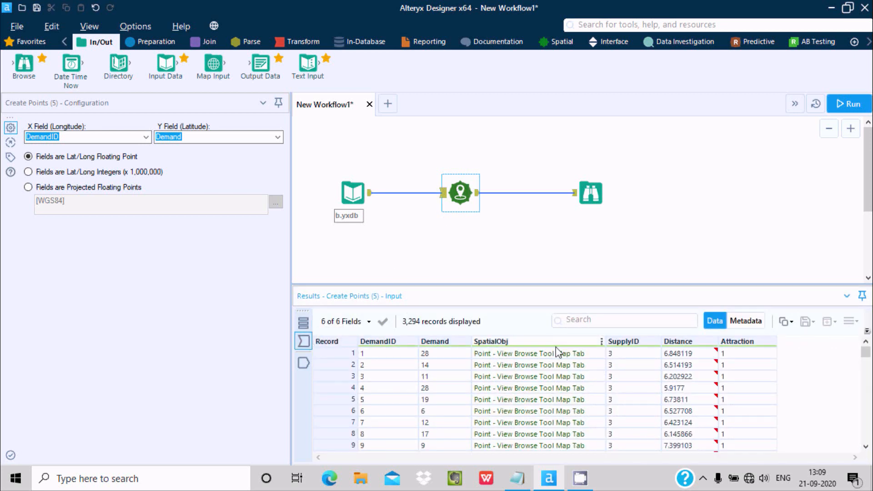
click(304, 364)
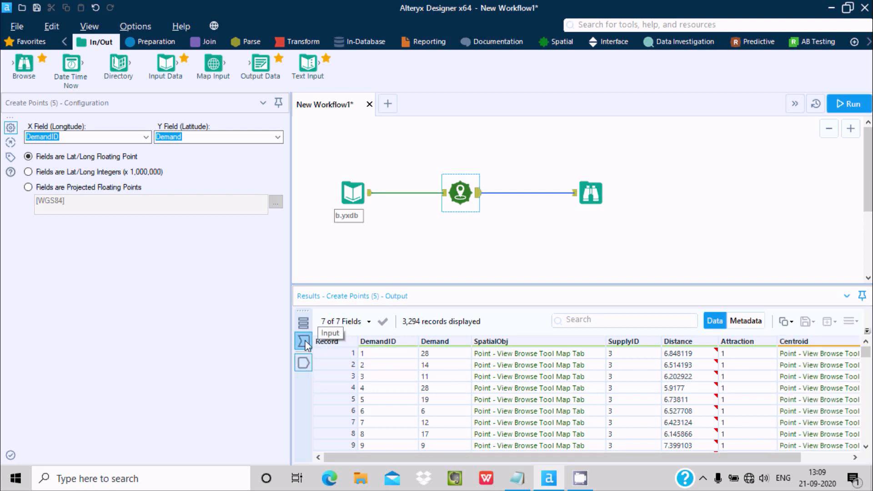
click(304, 340)
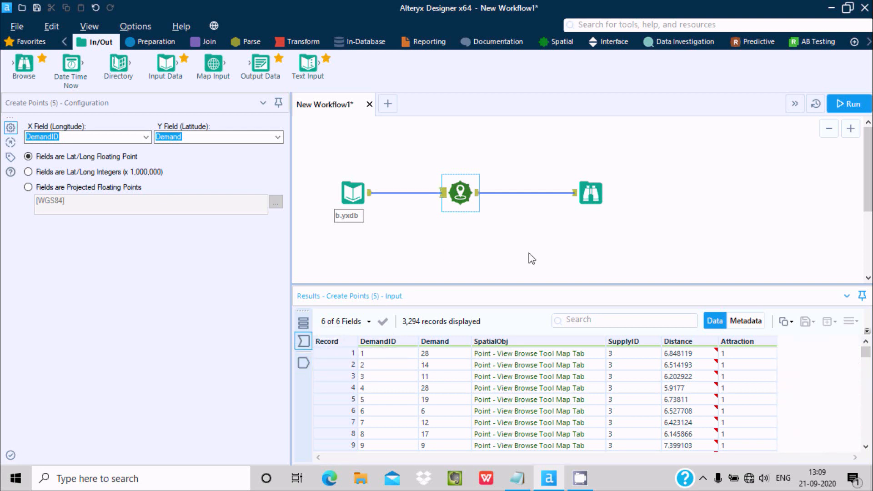
click(590, 192)
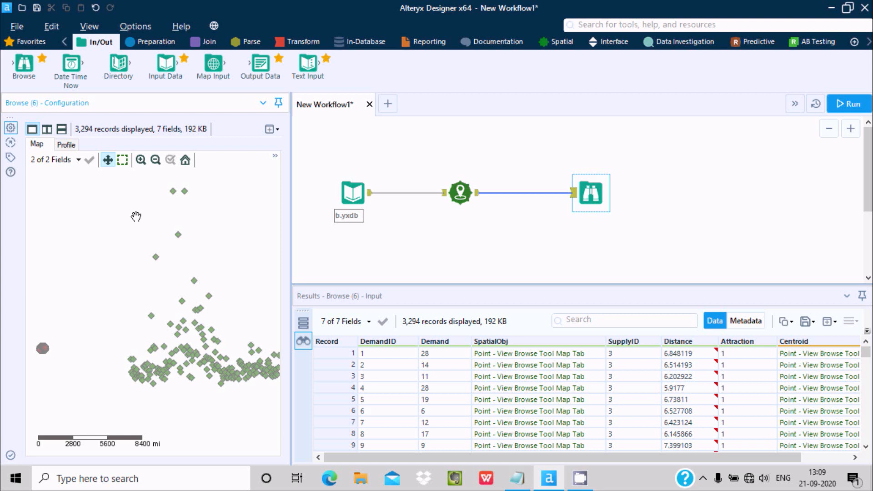
mouse_move(170, 327)
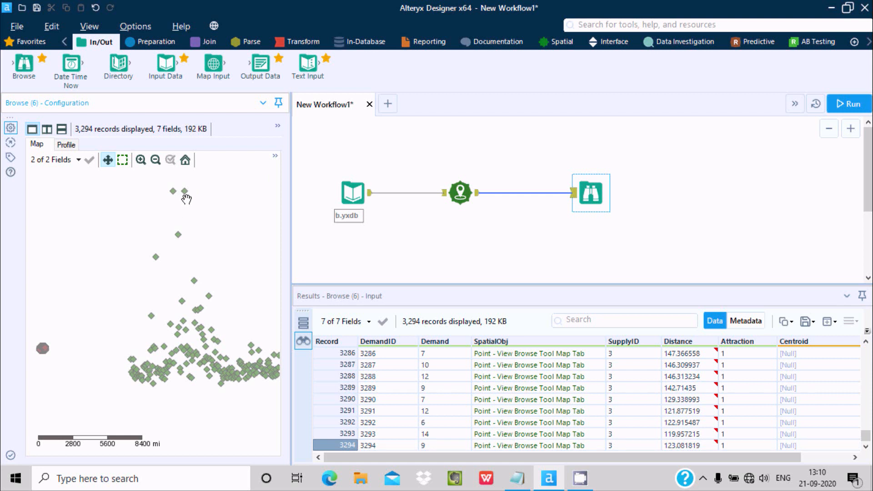
Inspect a plotted demand point's record, then switch to the field profile view
click(142, 160)
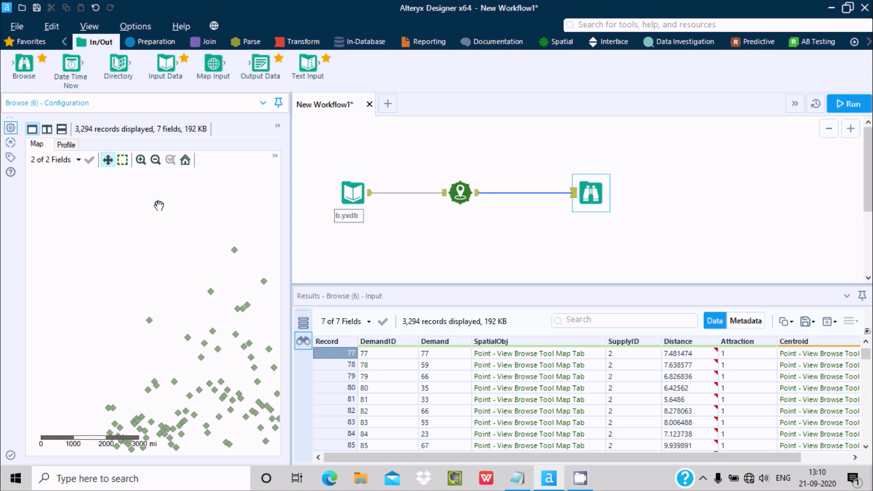
mouse_move(159, 209)
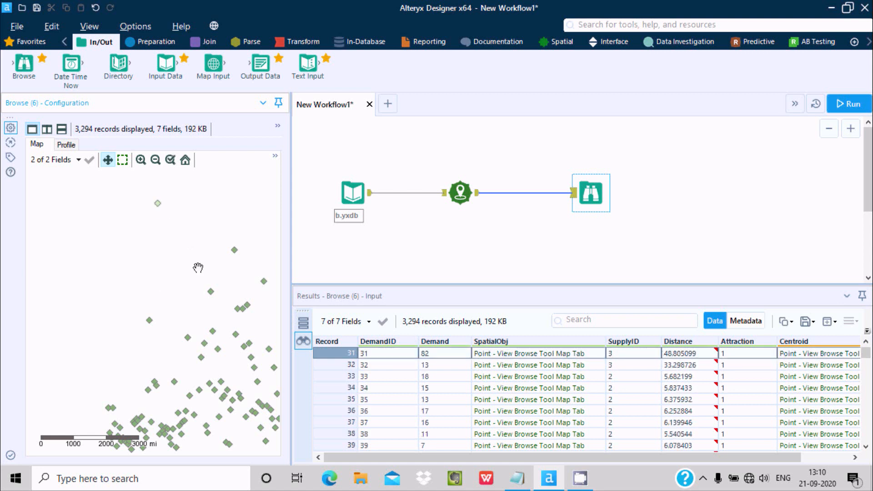
mouse_move(106, 154)
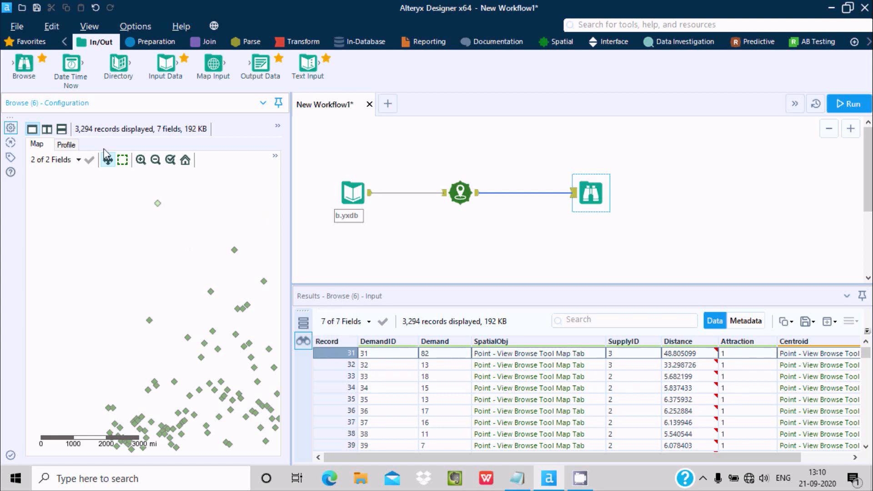
click(65, 144)
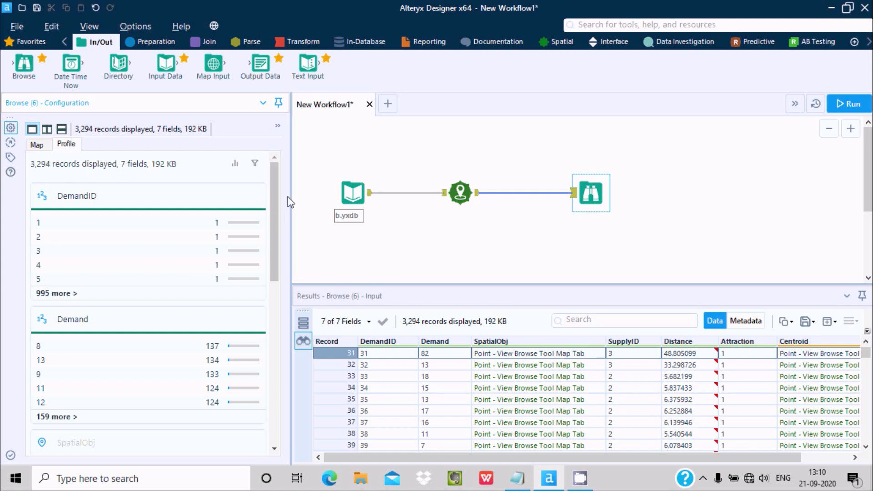
Scroll through the Demand, SupplyID, Distance and Attraction profile summaries
scroll(down, 3)
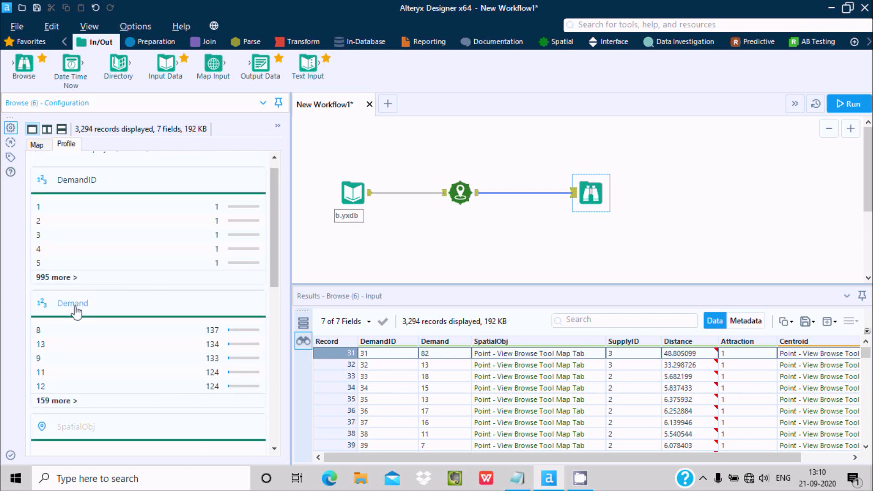
scroll(down, 3)
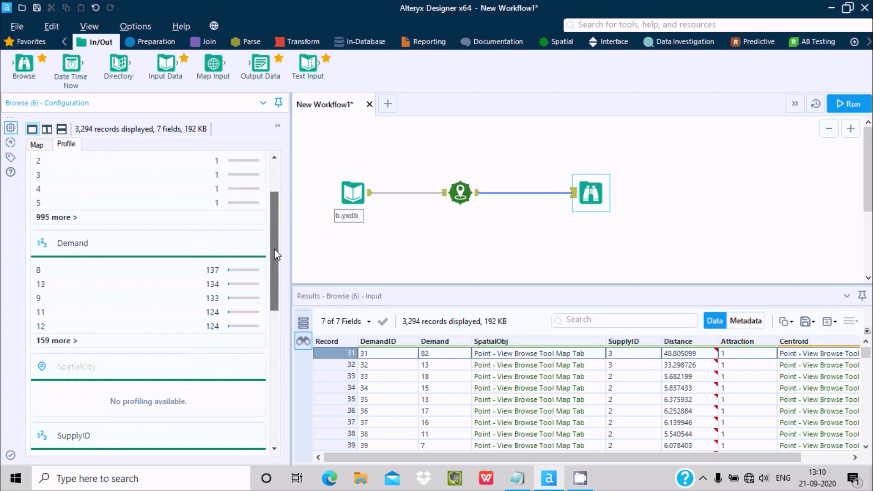
mouse_move(92, 239)
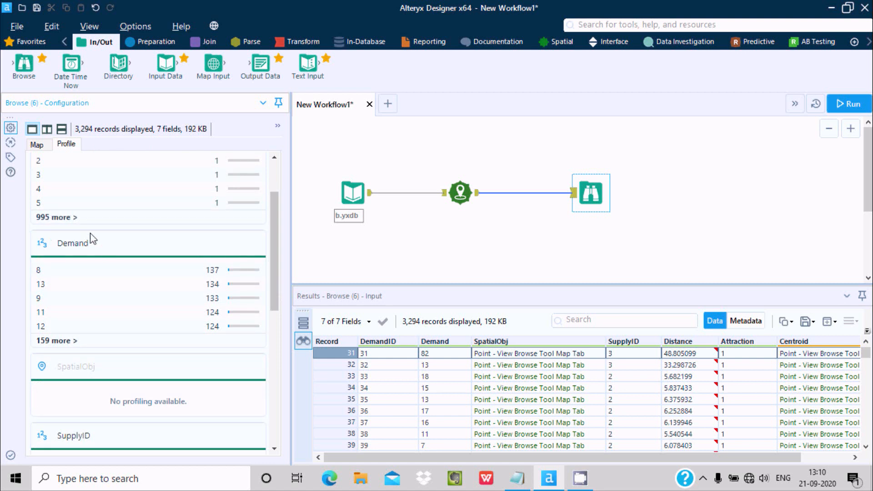
mouse_move(69, 257)
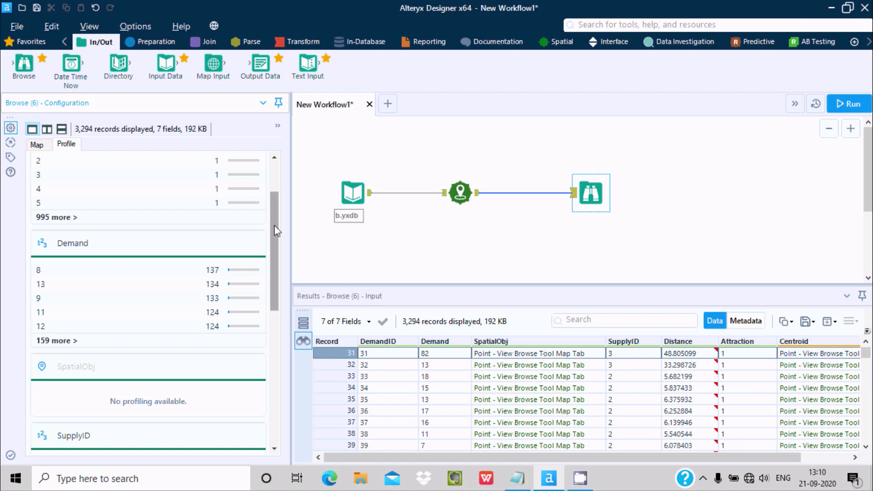
scroll(down, 3)
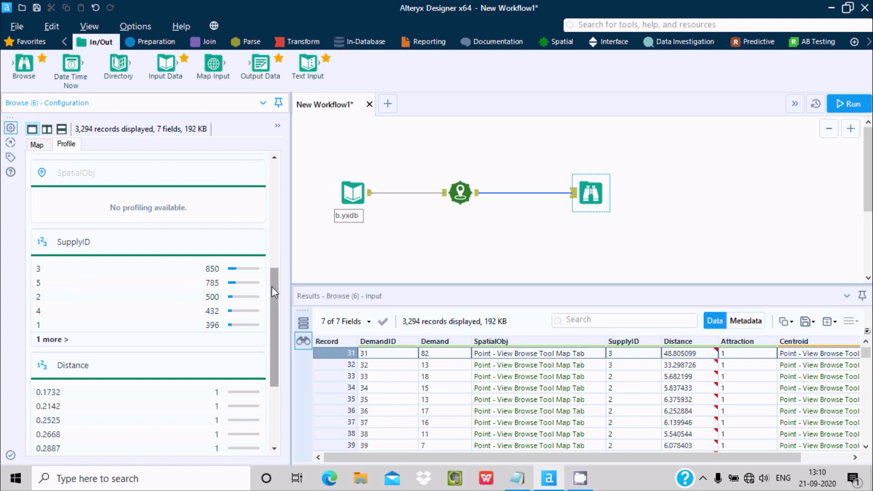
scroll(down, 3)
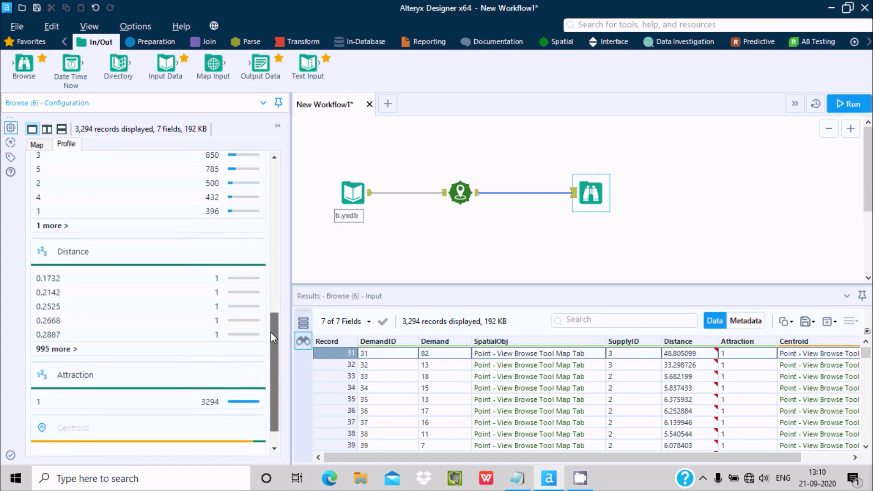
Set Create Points' latitude field to SupplyID, read as Lat/Long integers
click(459, 192)
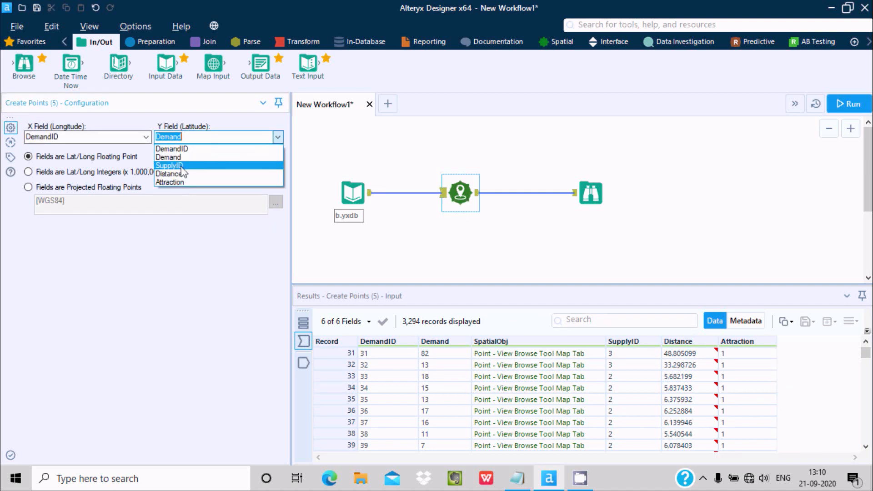
click(171, 165)
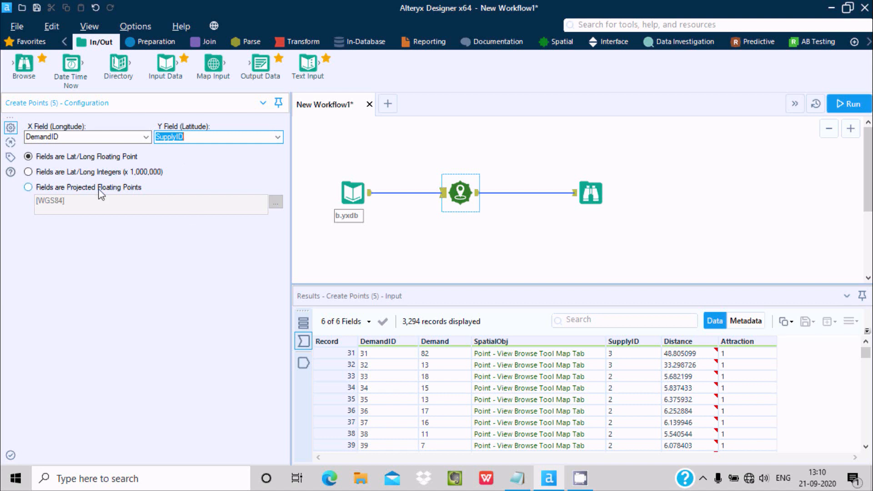
mouse_move(67, 181)
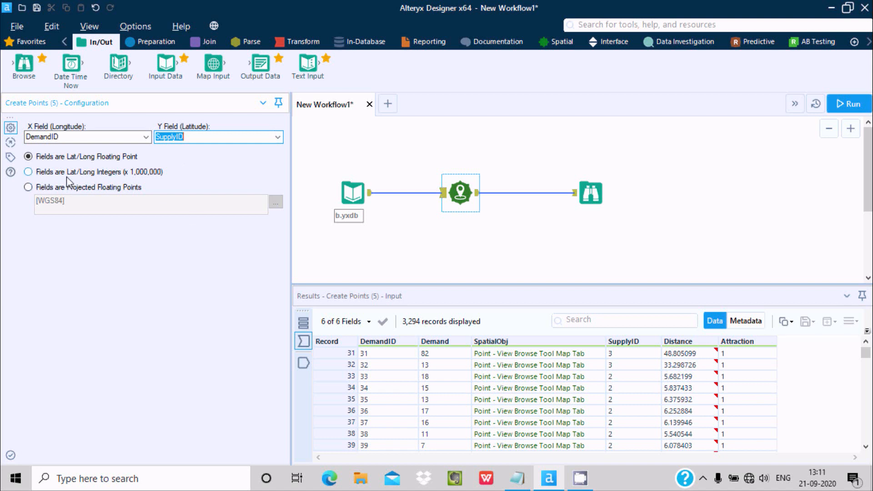
mouse_move(50, 178)
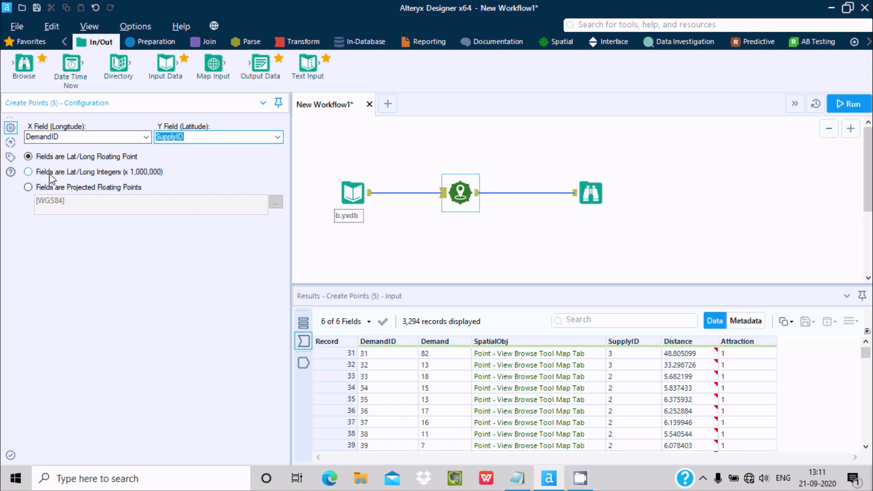
mouse_move(132, 179)
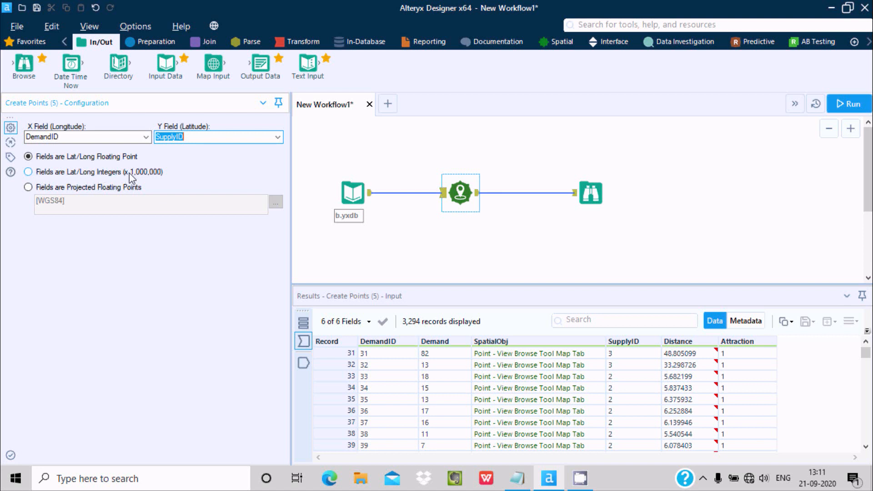
click(28, 172)
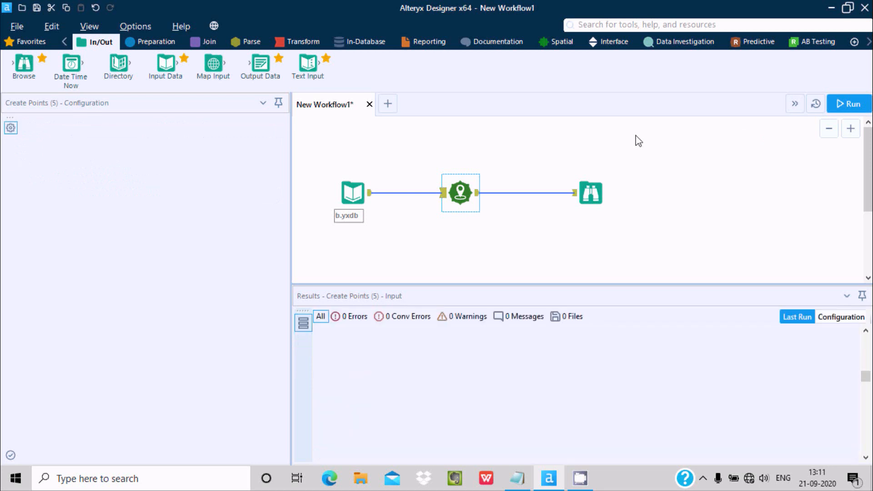
Rerun the workflow and view the dense cluster of new points on the Browse map
click(849, 104)
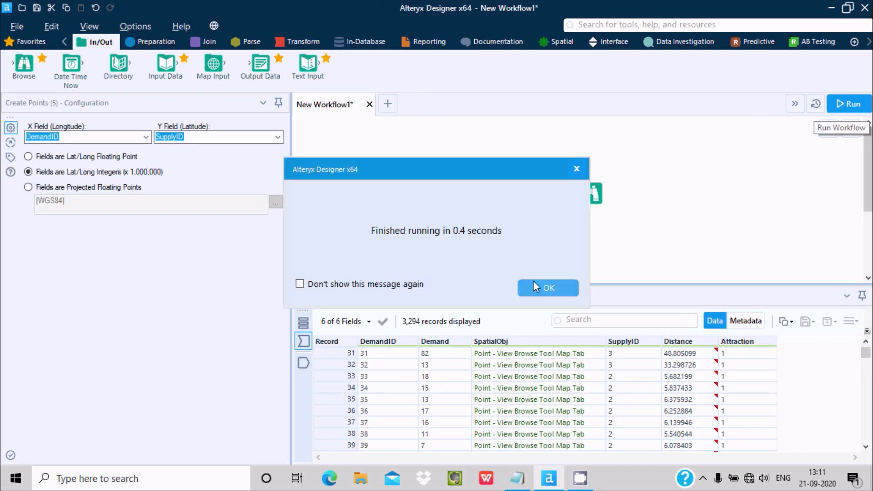
click(548, 288)
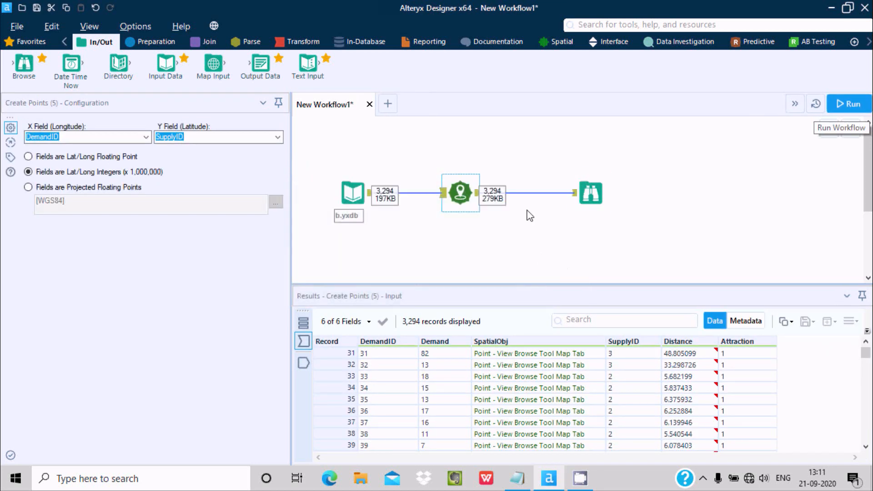
click(590, 193)
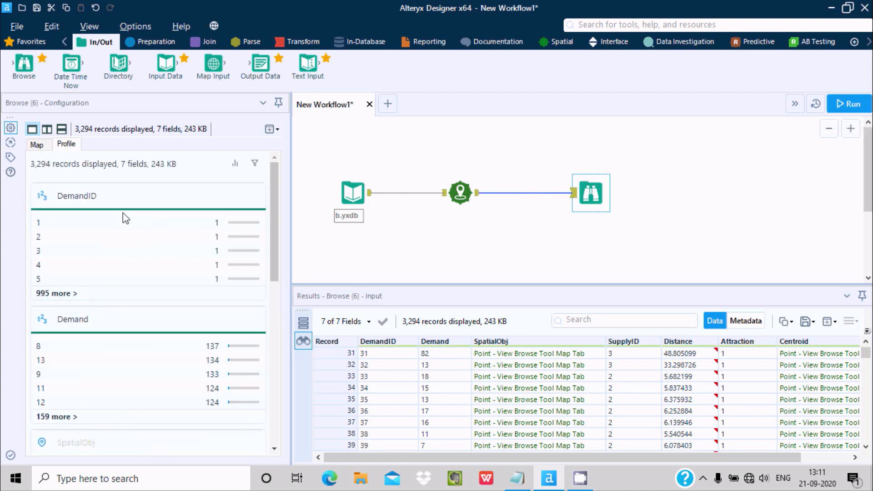
scroll(down, 3)
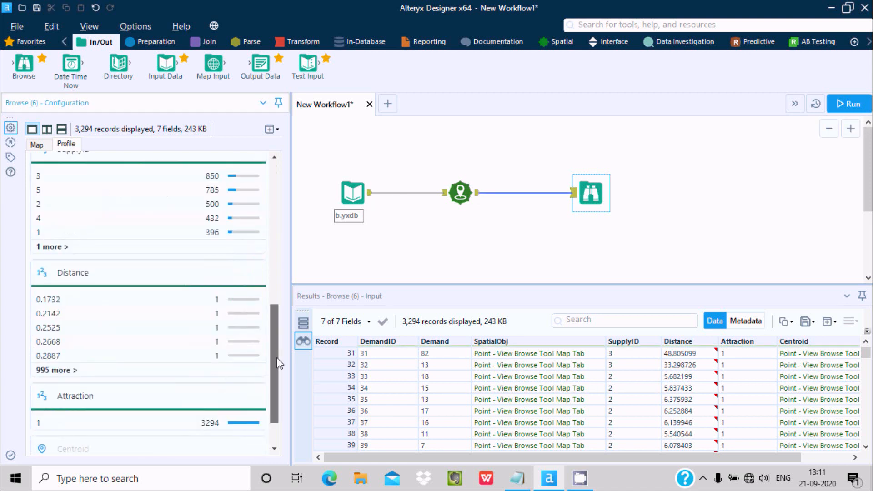
click(36, 145)
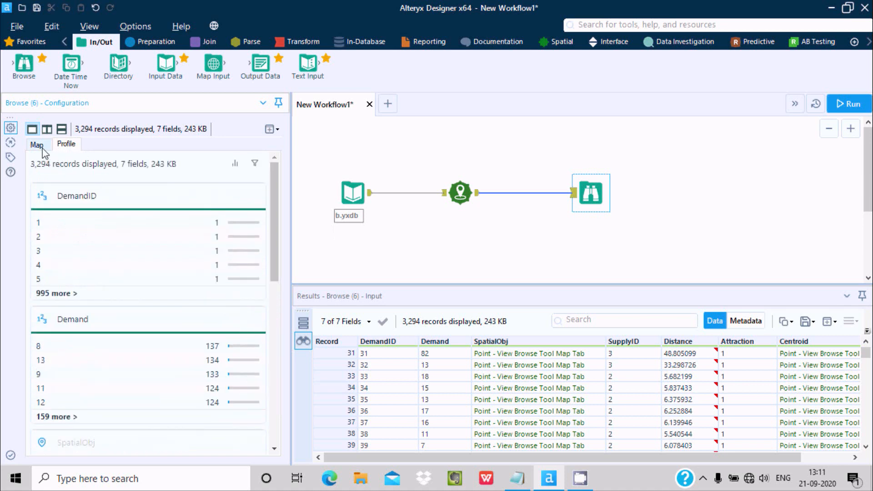
click(36, 144)
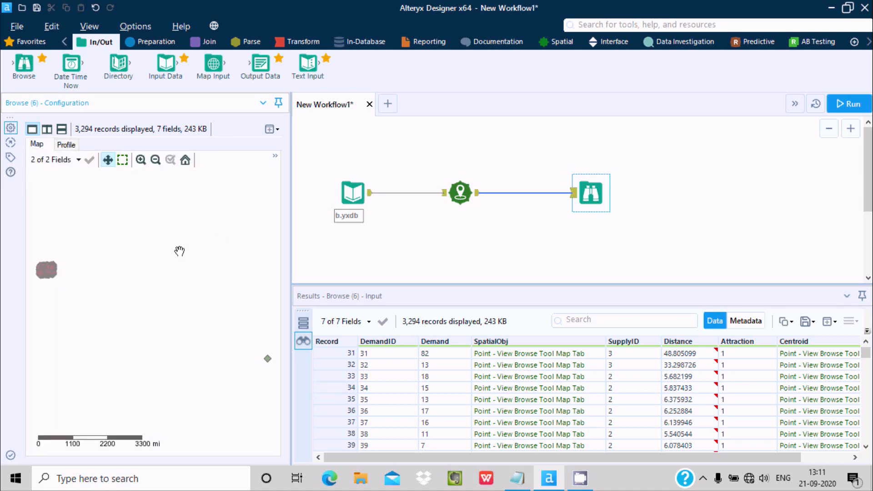
mouse_move(69, 273)
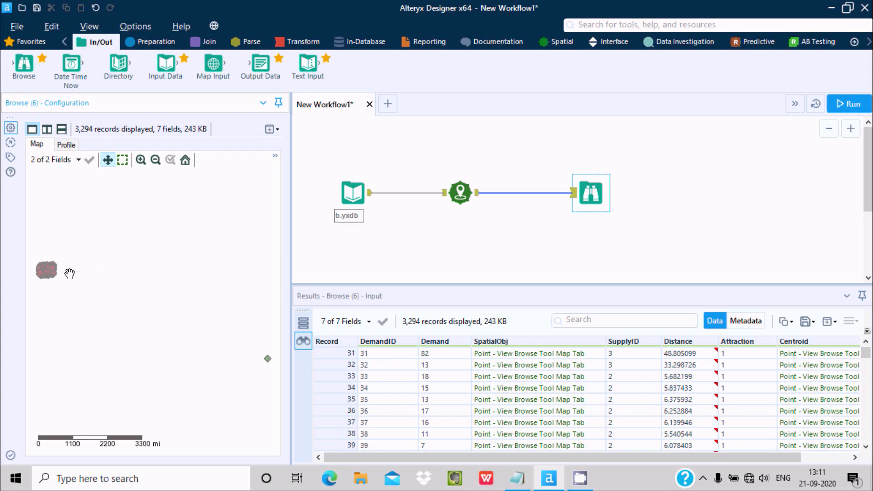
click(141, 160)
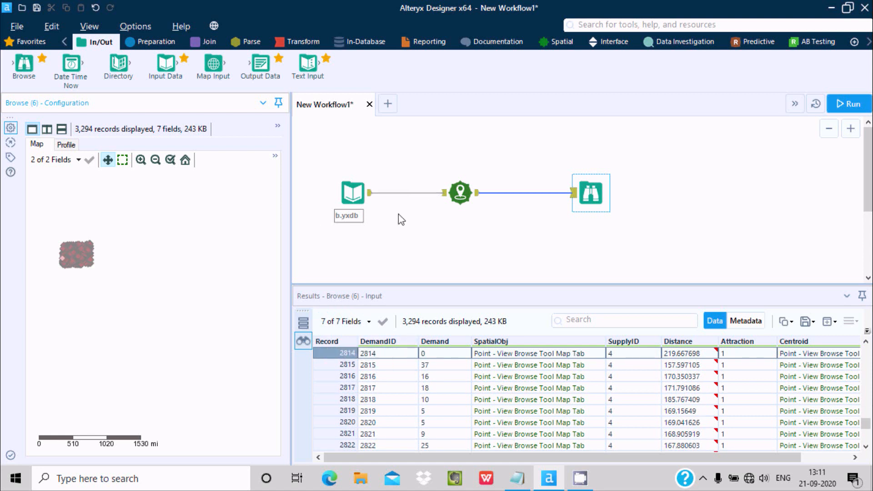
Switch Create Points to projected floating points (WGS84), rerun, and view the map
click(459, 192)
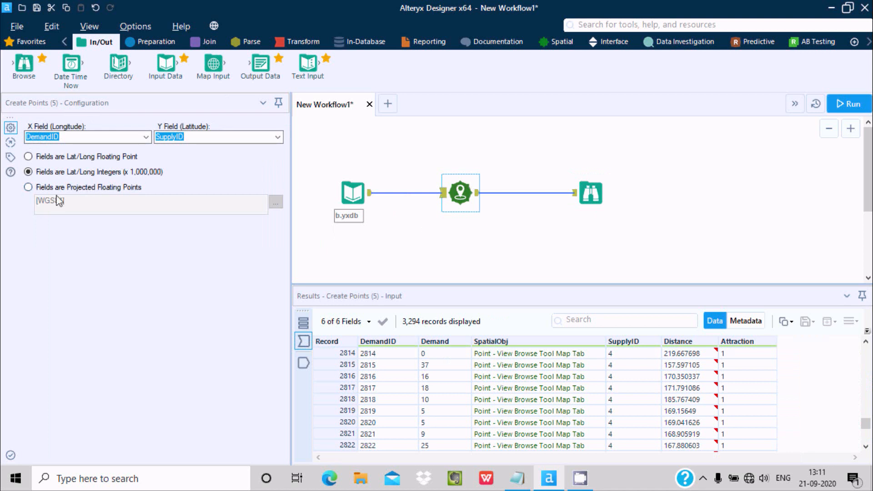
click(28, 187)
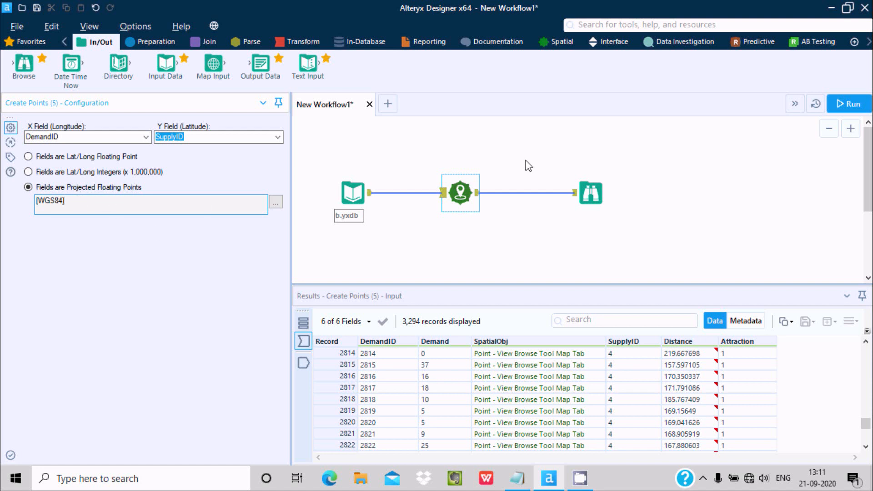
click(849, 103)
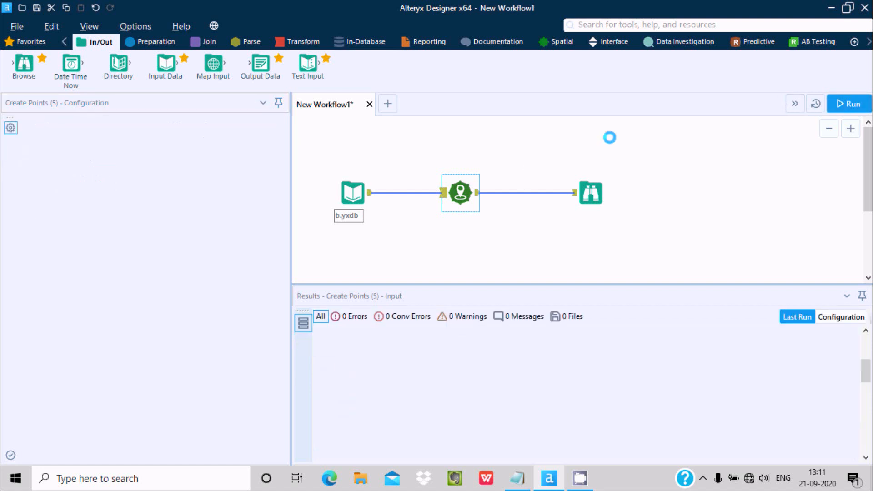
click(849, 103)
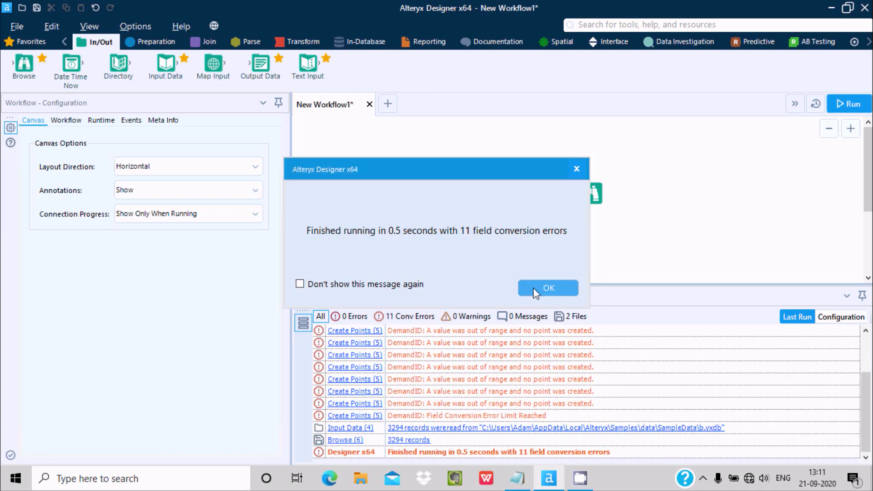
click(548, 288)
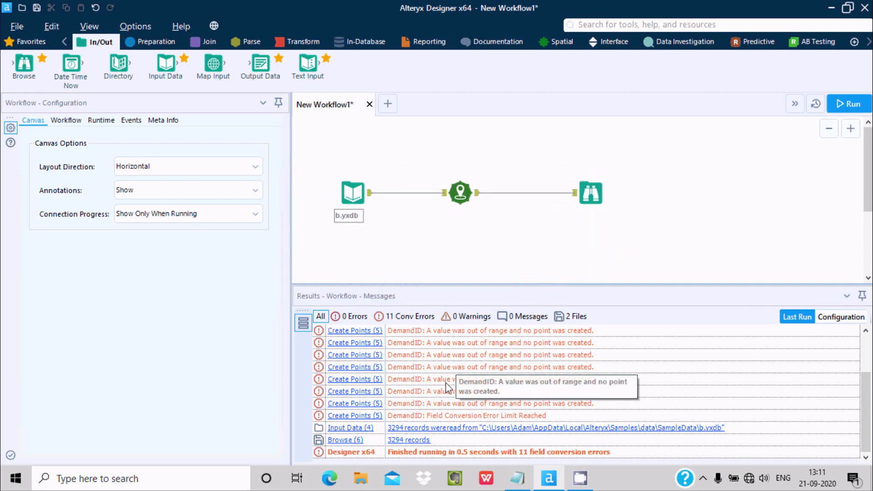
mouse_move(585, 248)
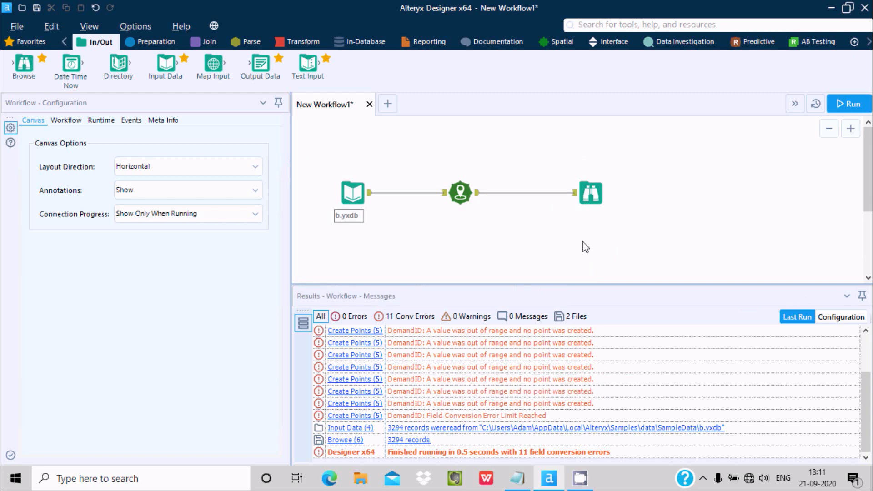
click(590, 192)
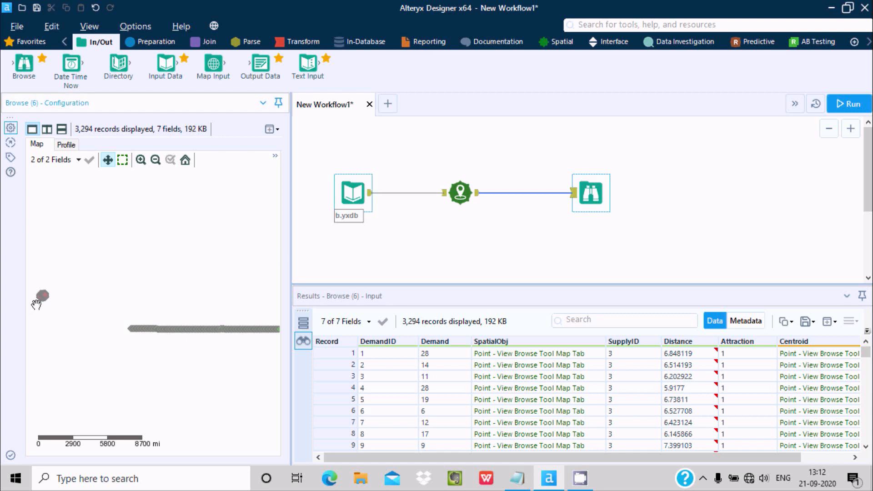
Scroll the Browse results and select Create Points to see its out-of-range DemandID errors
scroll(down, 3)
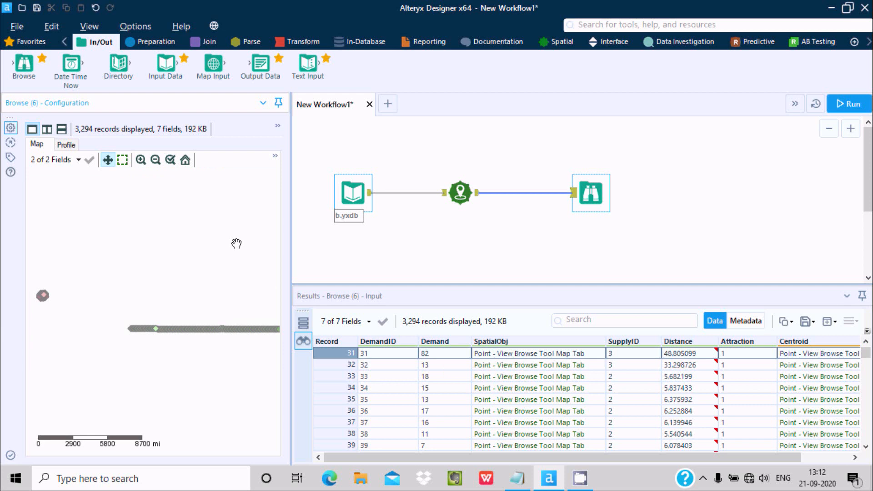
click(459, 193)
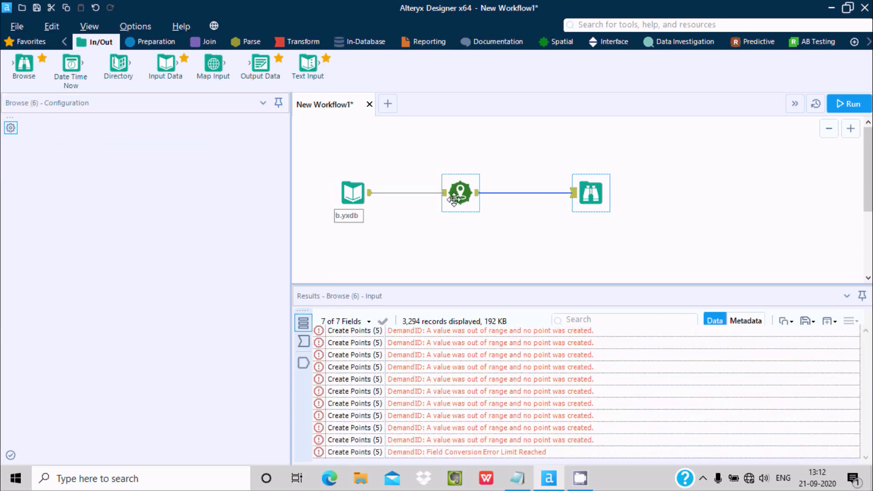
Set Create Points to projection EPSG:4324 with Distance as latitude, then rerun
click(460, 193)
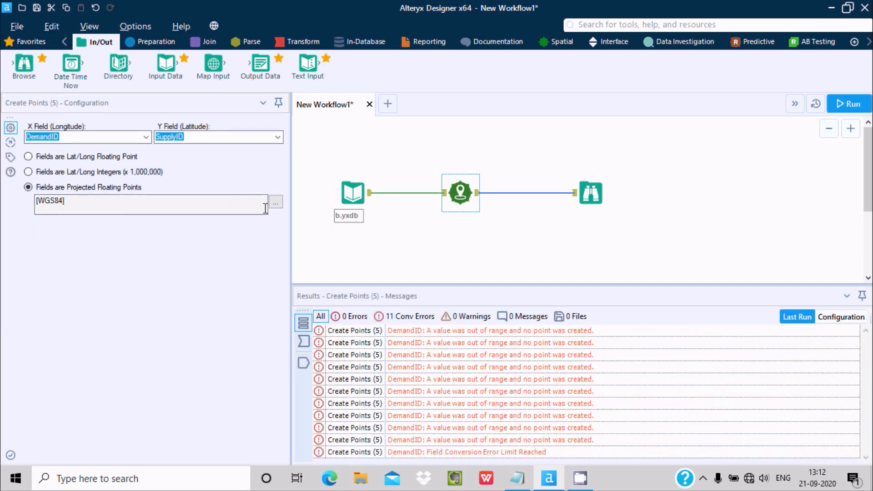
click(275, 202)
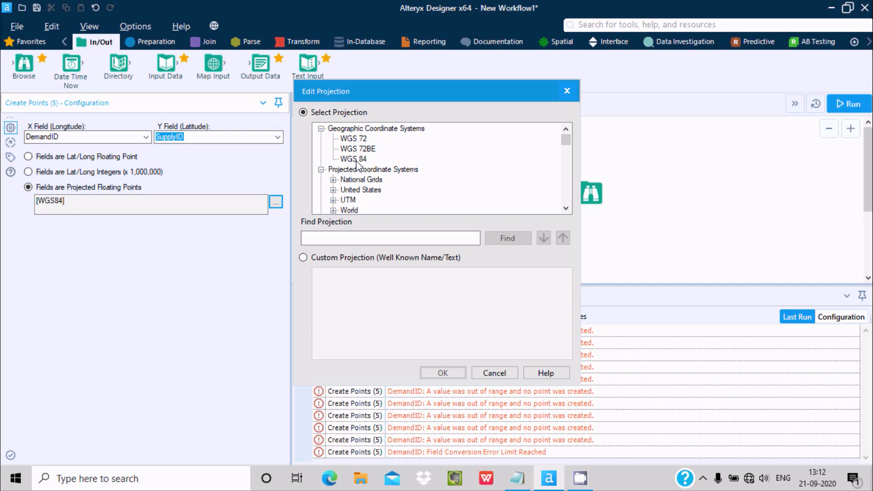
click(358, 148)
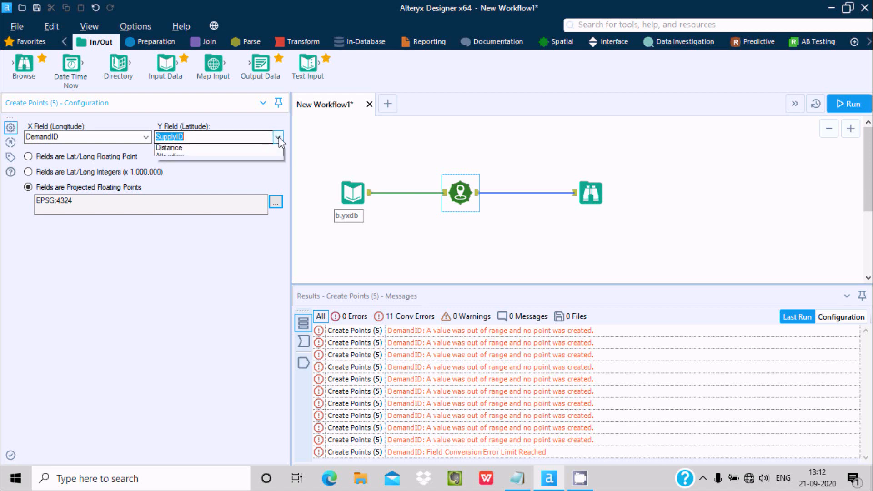
click(169, 148)
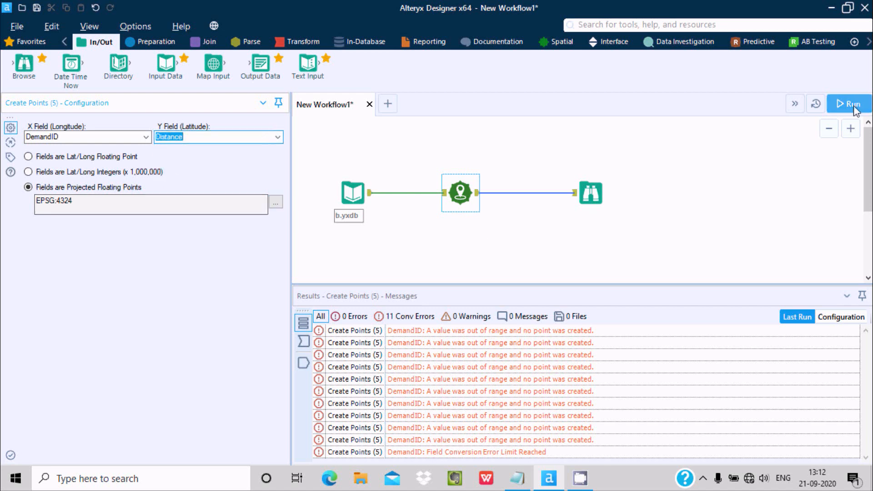
click(848, 104)
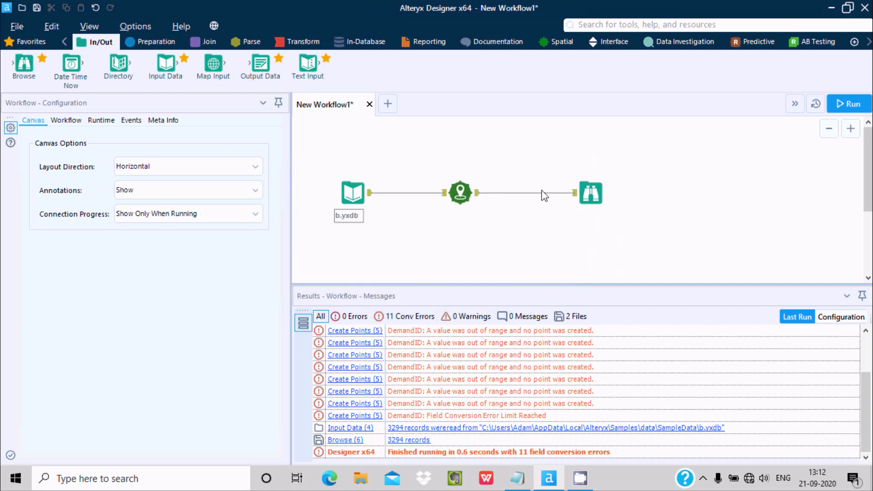
Compare Create Points' input and output records, then view the scattered DemandID–Distance points on the Browse map
click(460, 193)
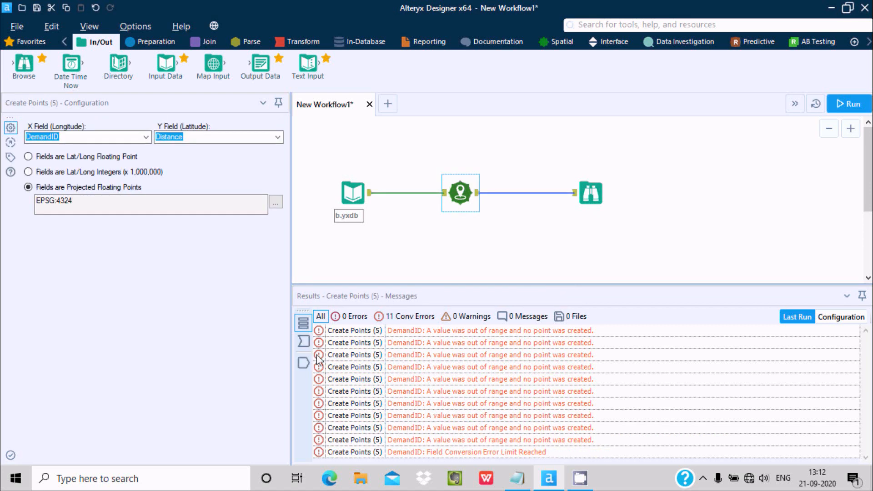
click(303, 363)
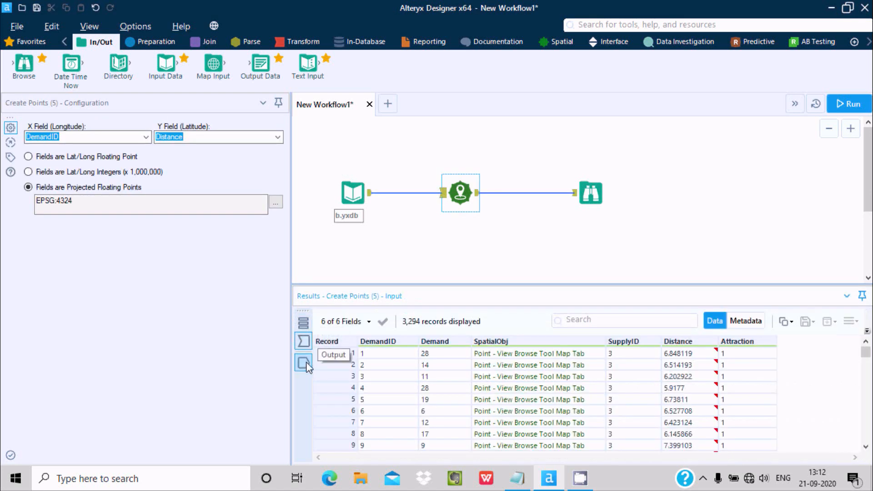
click(590, 193)
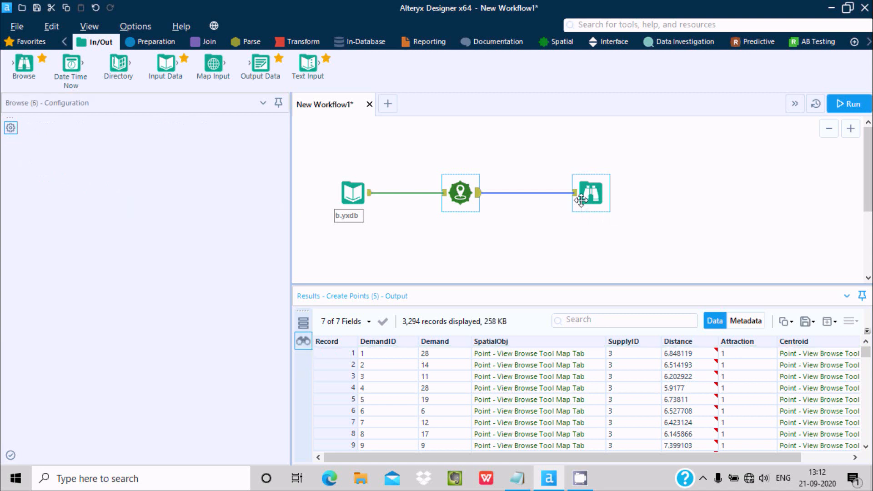
click(591, 192)
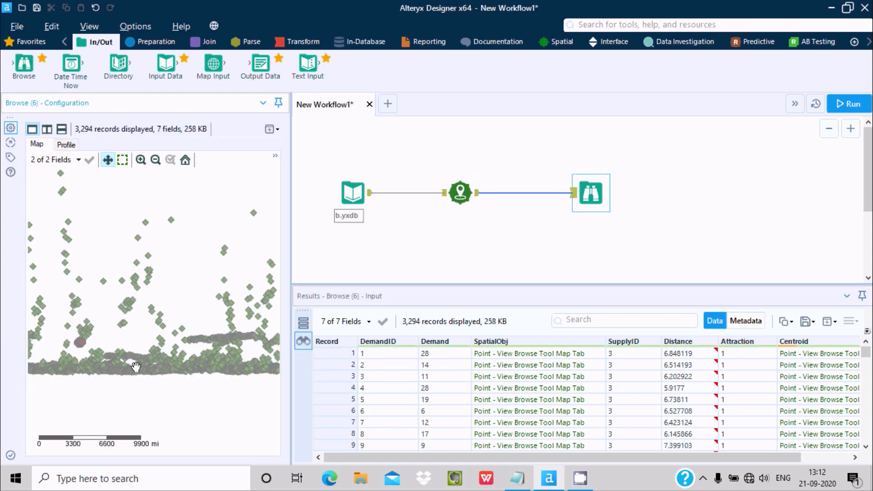
mouse_move(110, 372)
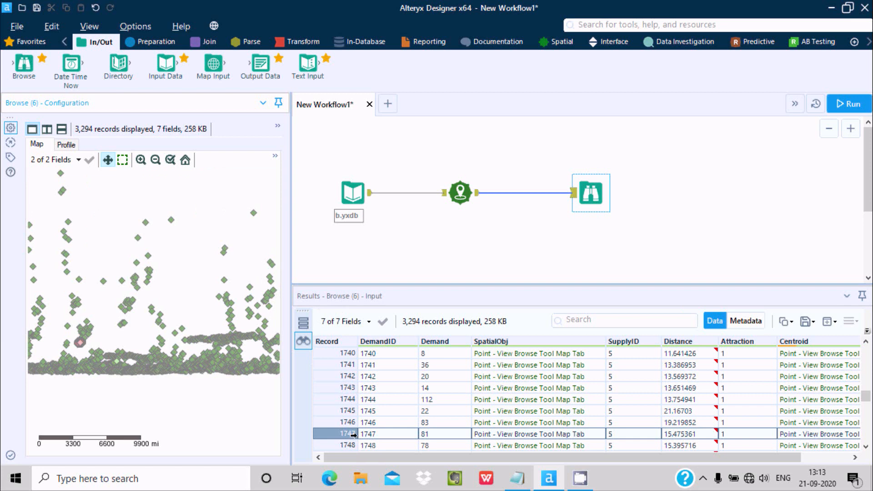
mouse_move(235, 258)
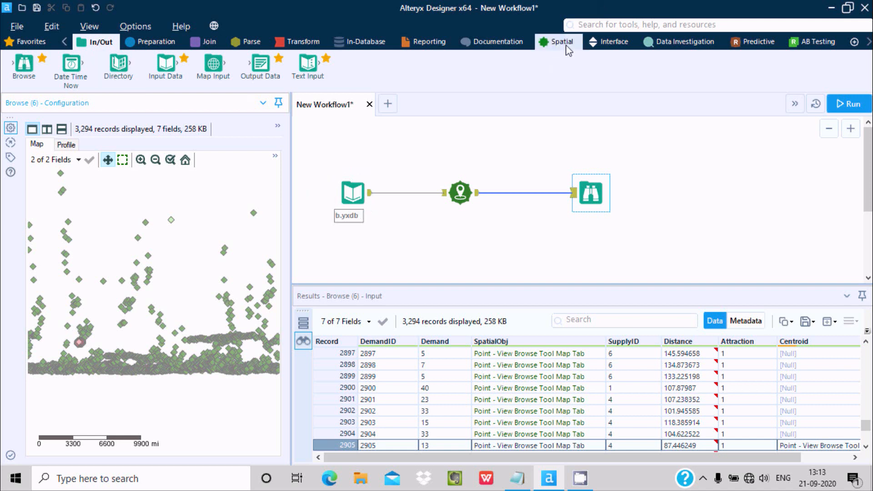
Show the Spatial tool palette with buffer, nearest-neighbour and heat map tools
click(561, 41)
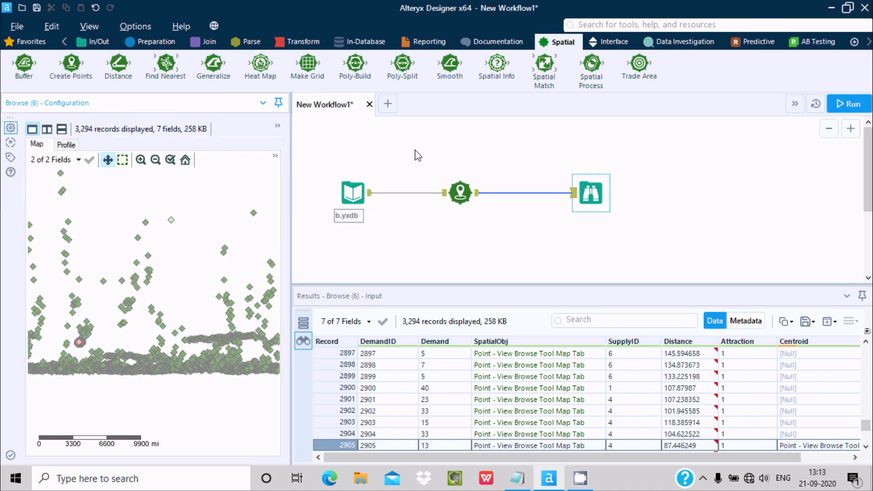
mouse_move(476, 149)
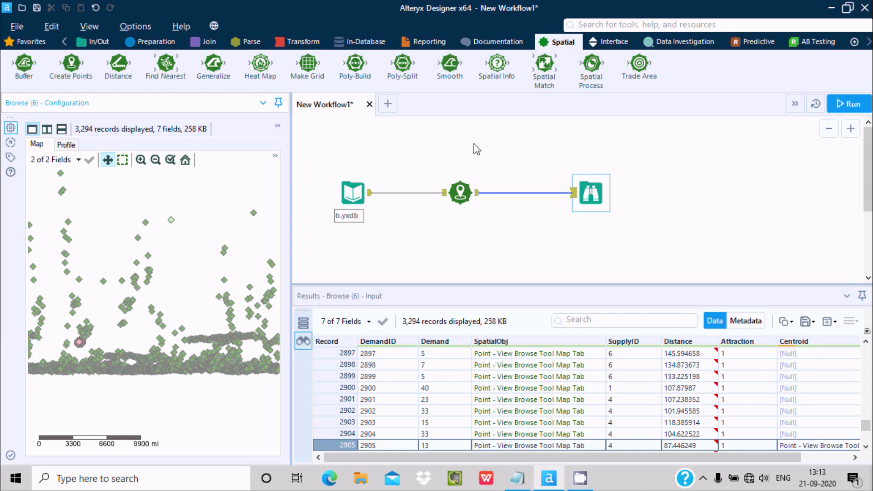
mouse_move(637, 175)
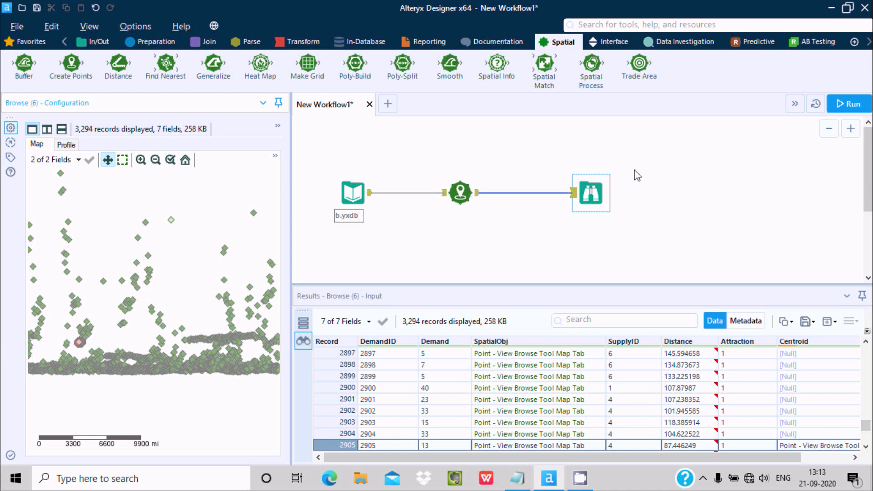